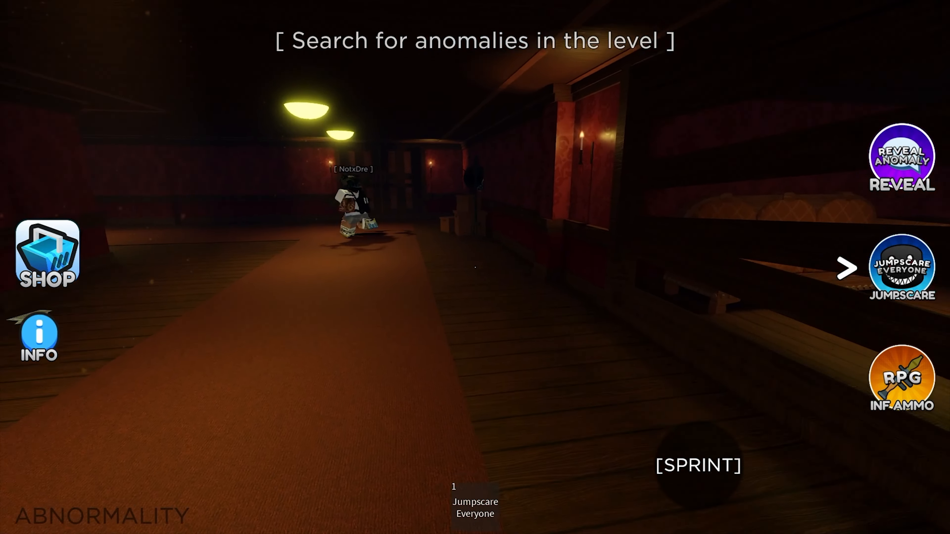
mouse_move(475, 267)
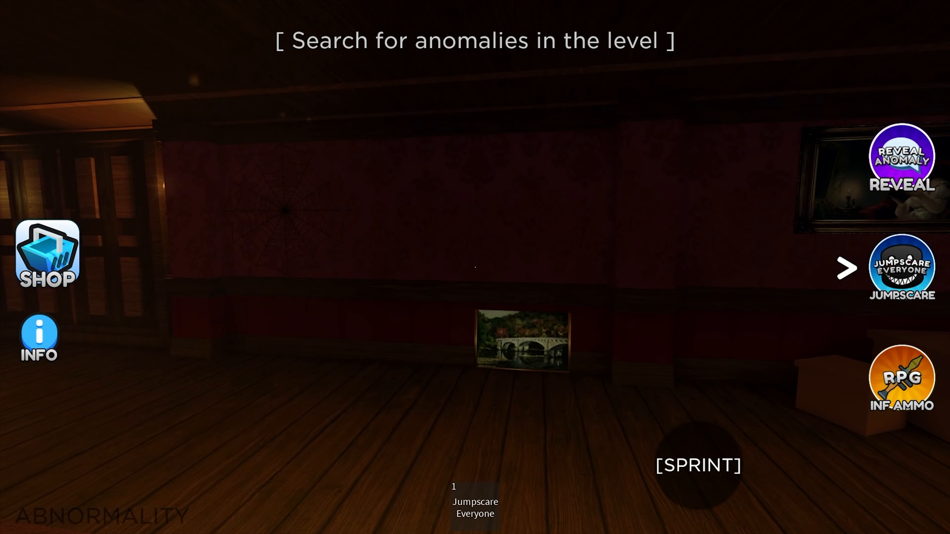
mouse_move(475, 267)
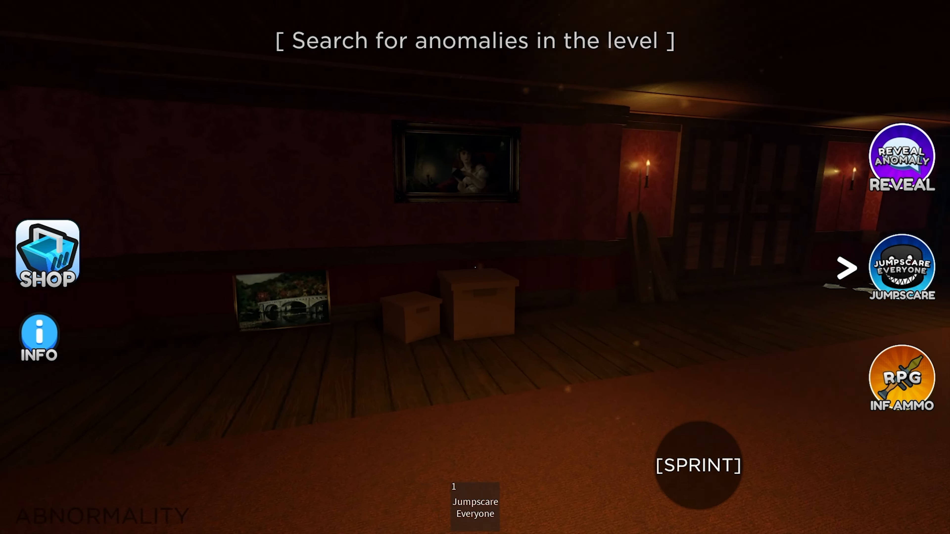
mouse_move(475, 267)
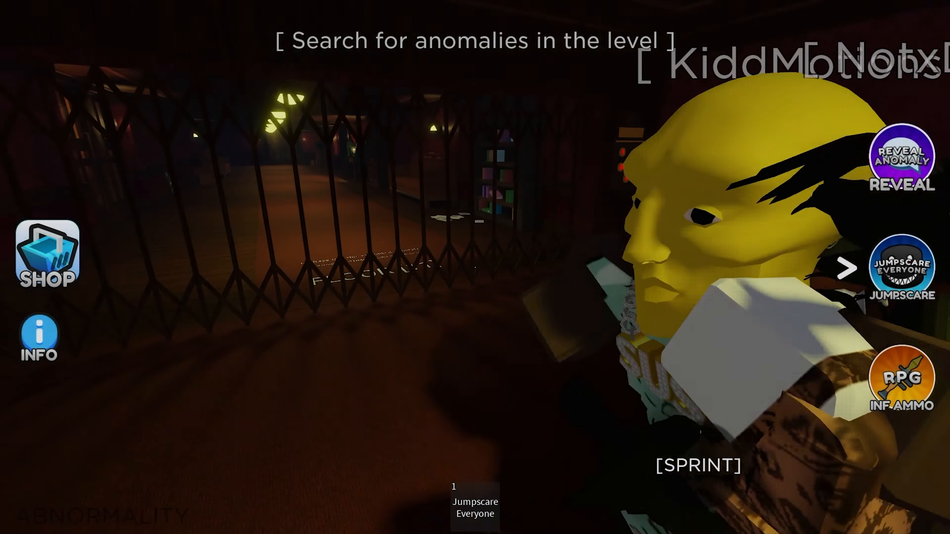
mouse_move(475, 267)
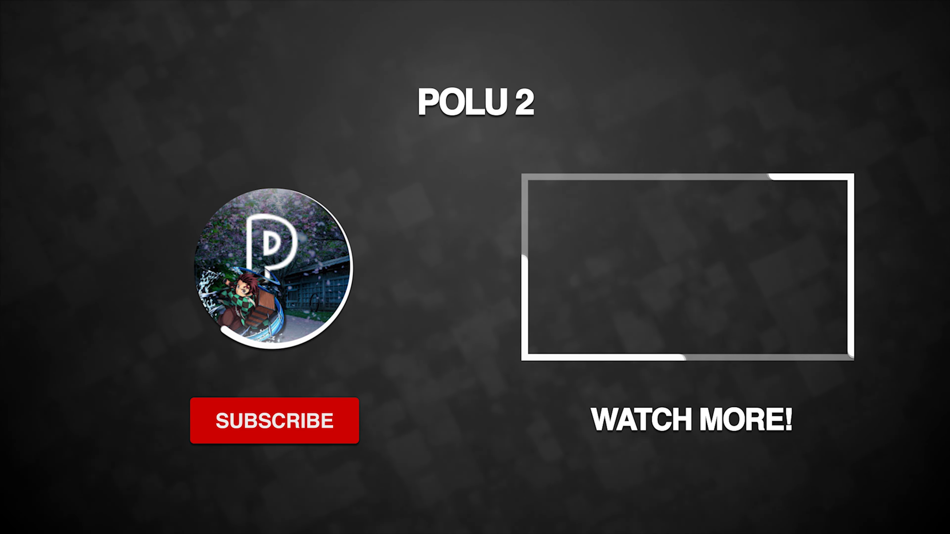
- Finish exploring the anomaly halls and dismiss the level's closing end screen
click(274, 420)
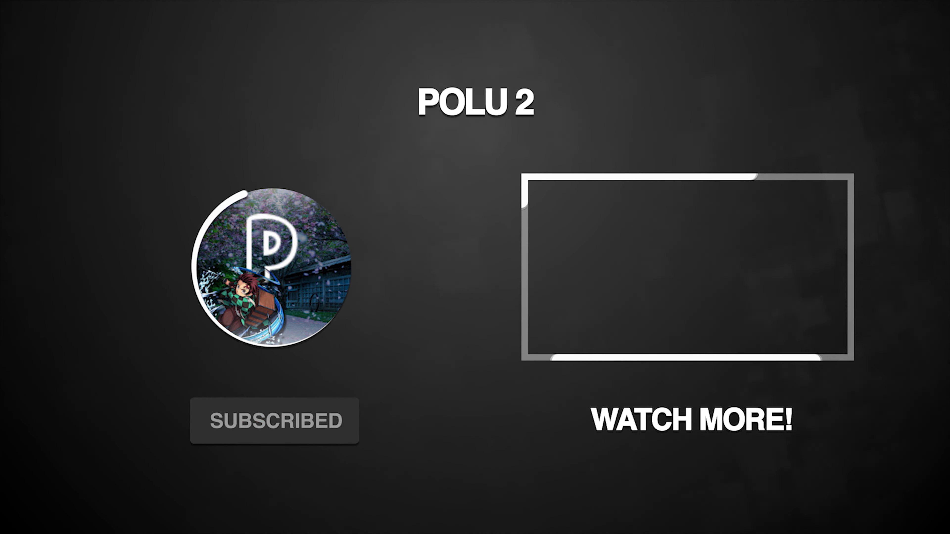